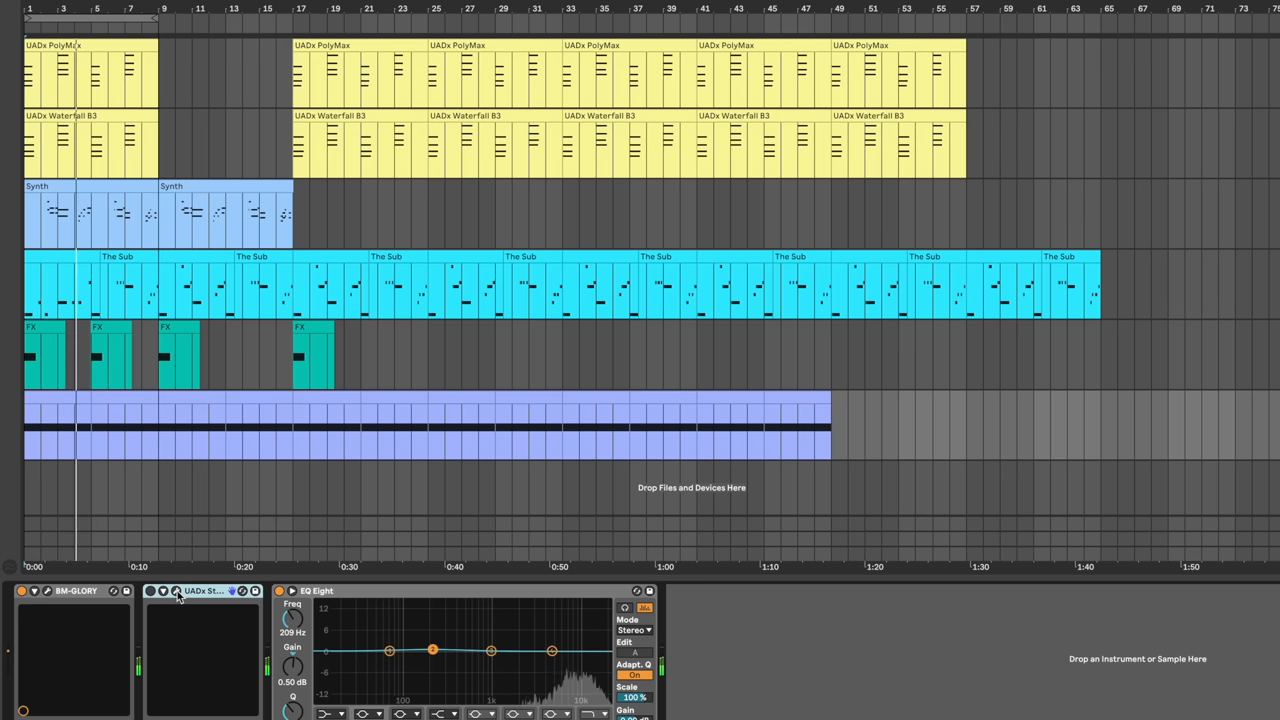
- Bring up the UADx Studer A800 tape recorder plugin window on the Drums track
left_click(152, 594)
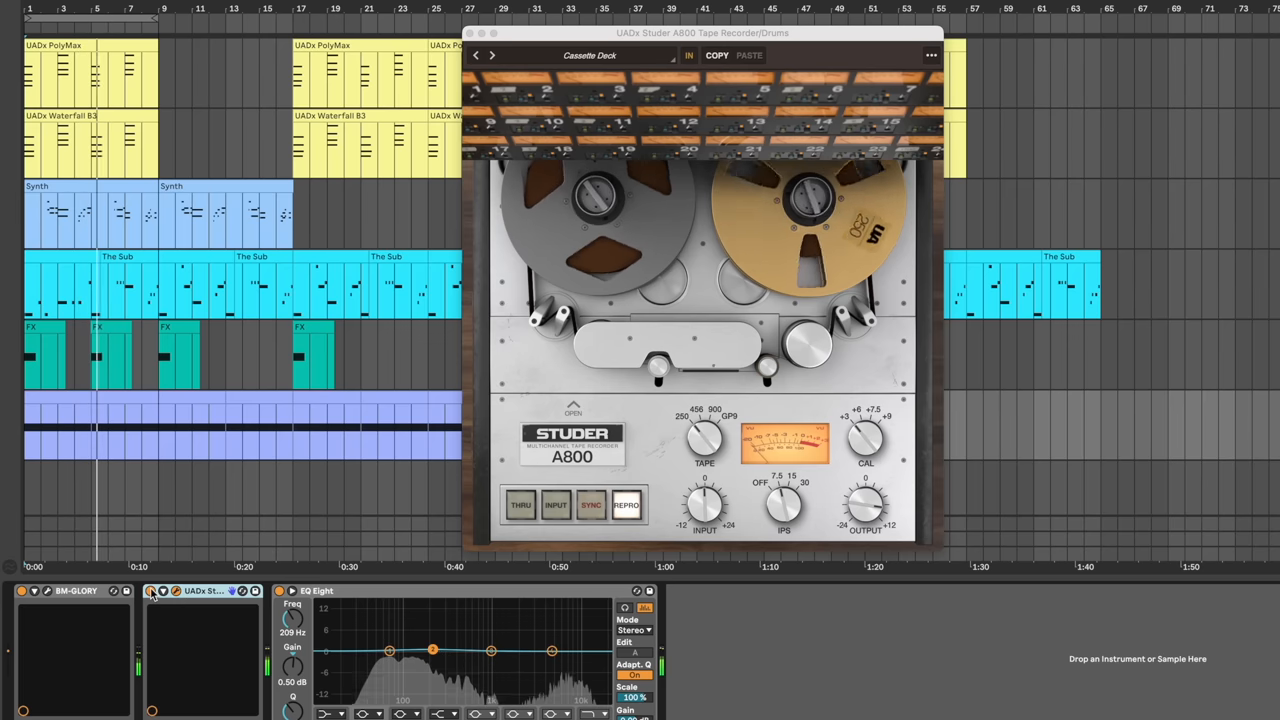